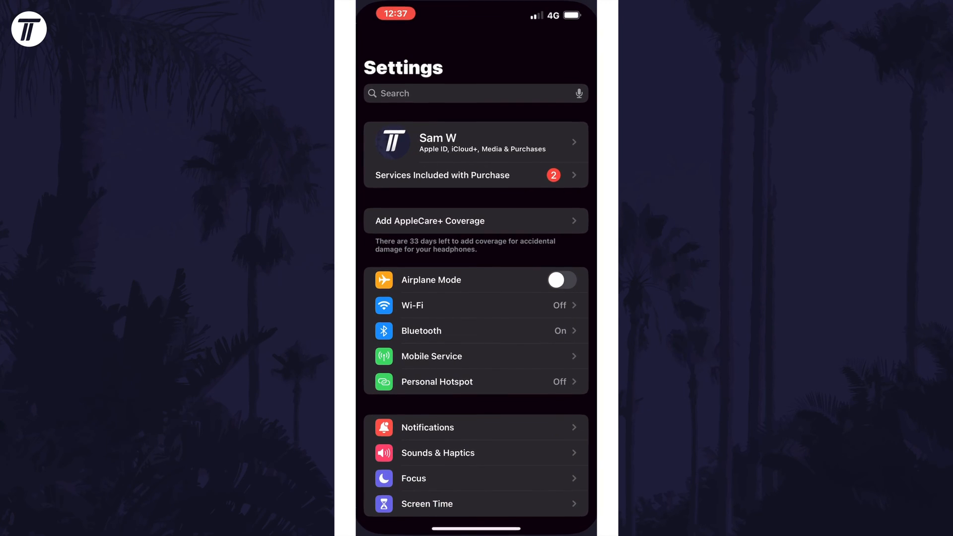
- Turn on Reduce White Point under Accessibility > Display & Text Size, starting at 25%
scroll(down, 3)
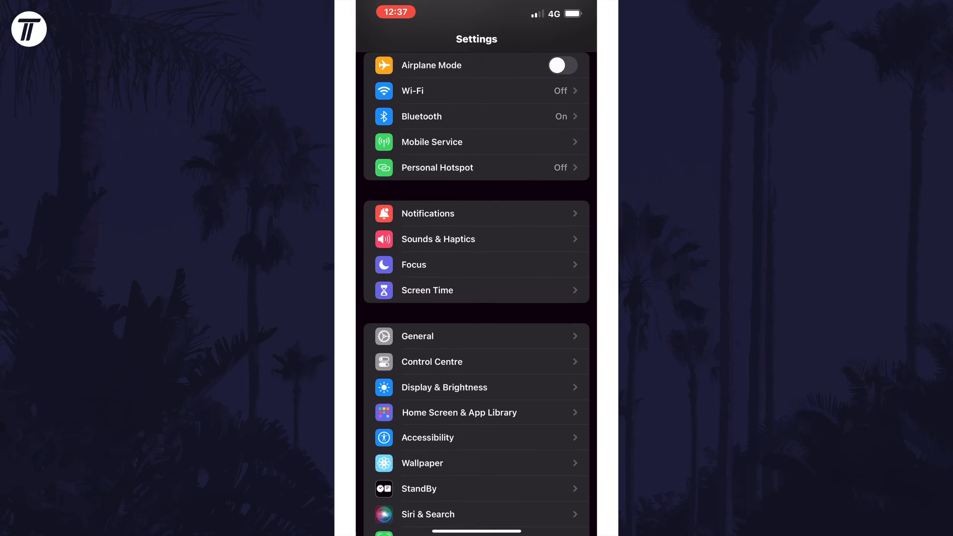
click(428, 438)
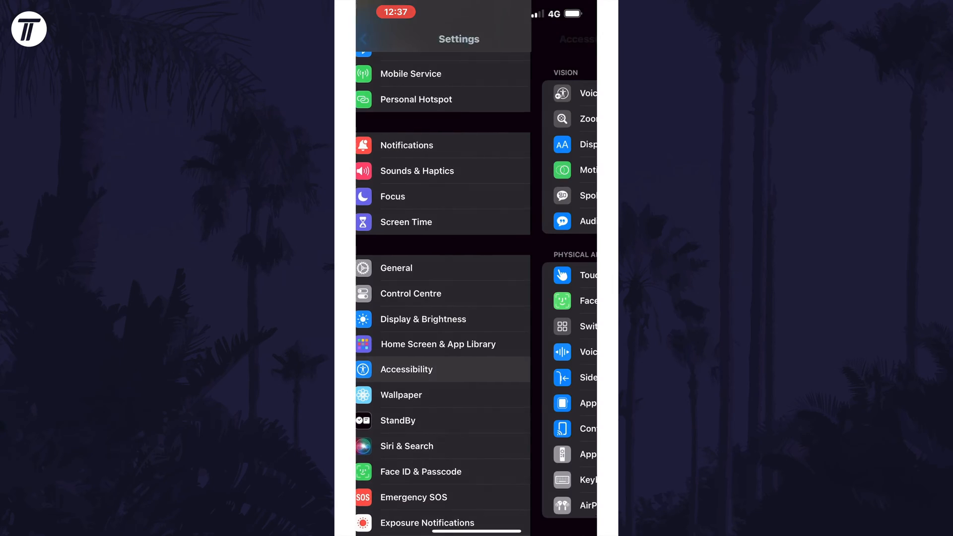
click(588, 144)
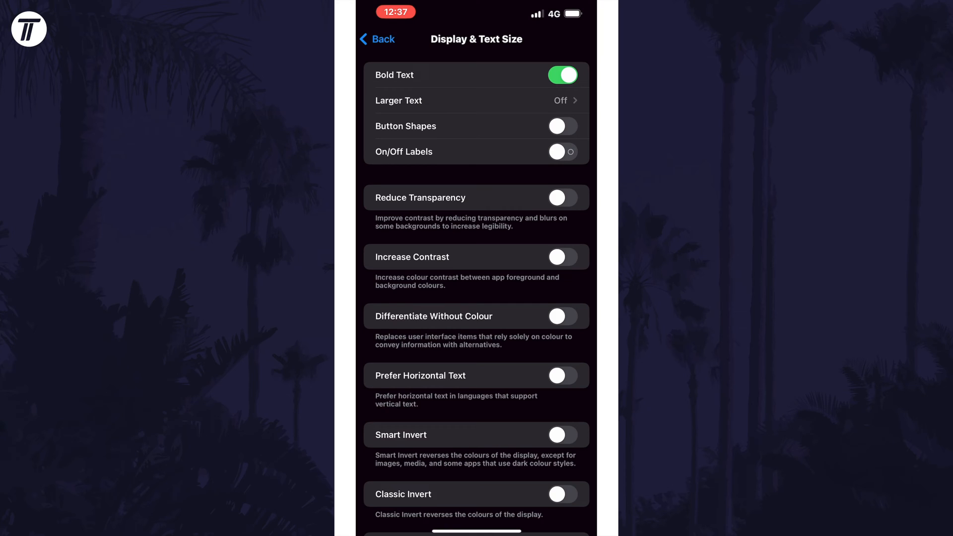
scroll(down, 3)
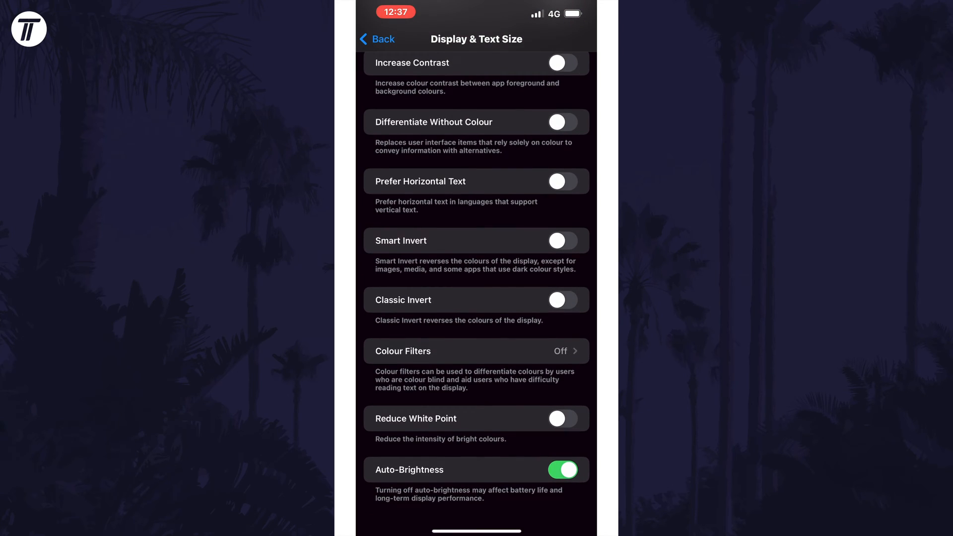
click(562, 418)
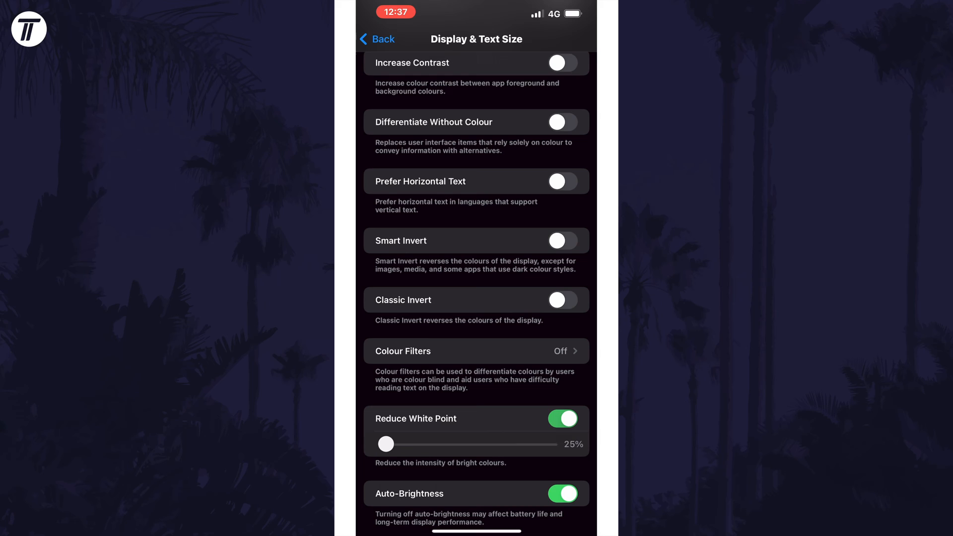
- Drag the Reduce White Point slider up to 100%, then back down to 79%
drag(385, 443, 465, 444)
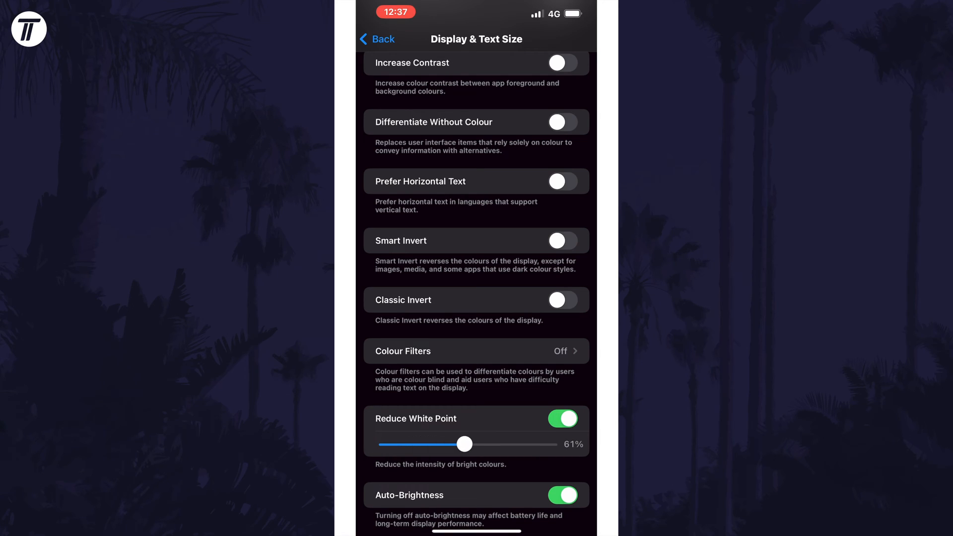
drag(465, 444, 536, 444)
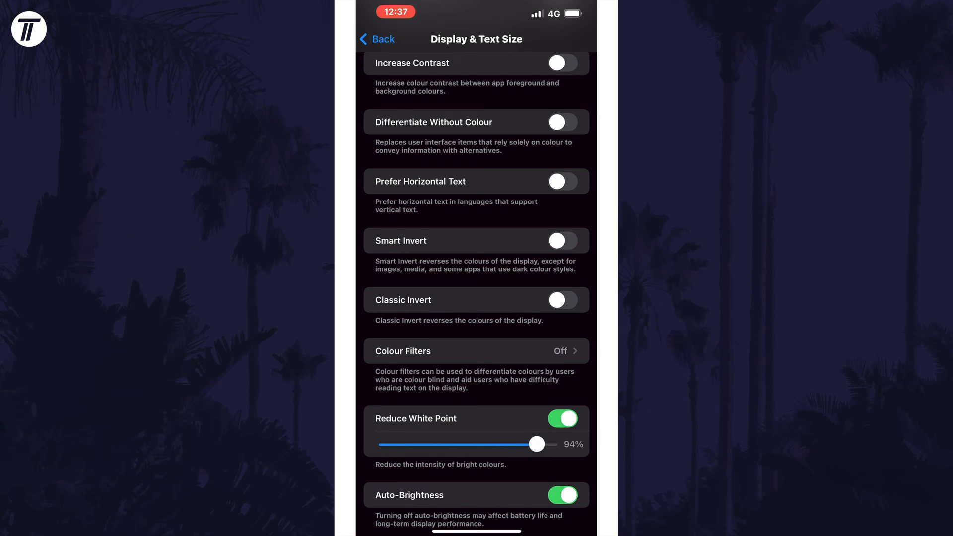
drag(535, 444, 544, 444)
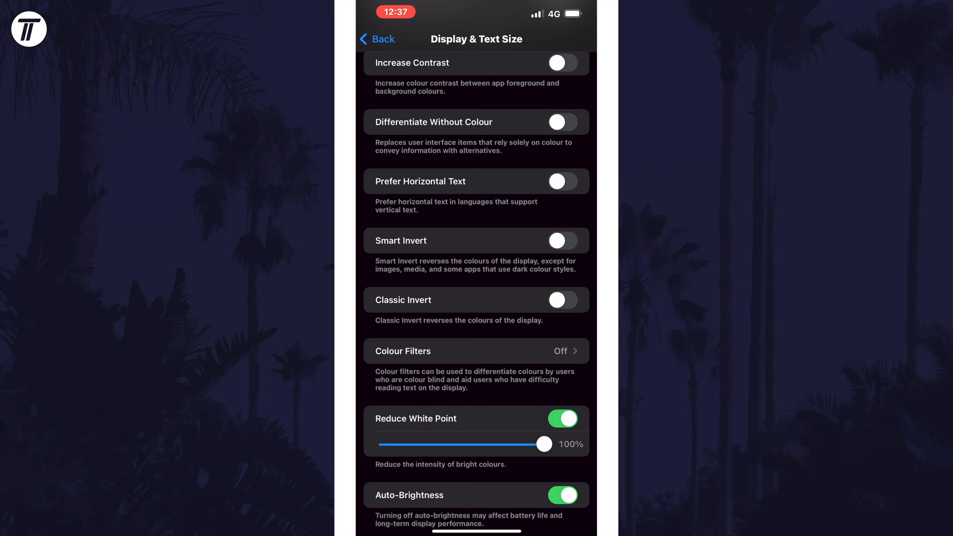
drag(543, 445, 503, 444)
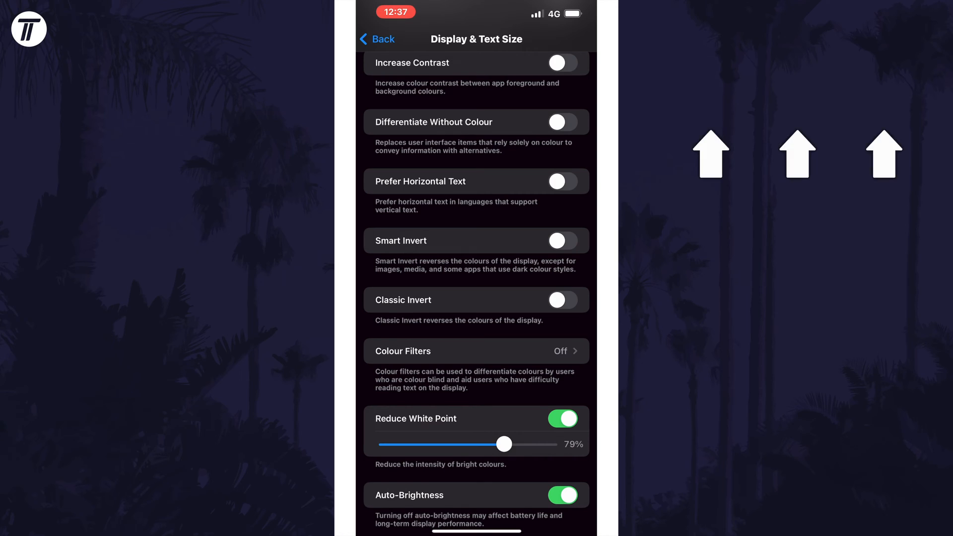
- Try Reduce White Point at 45% intensity, then slide it back to 79%
drag(503, 445, 425, 444)
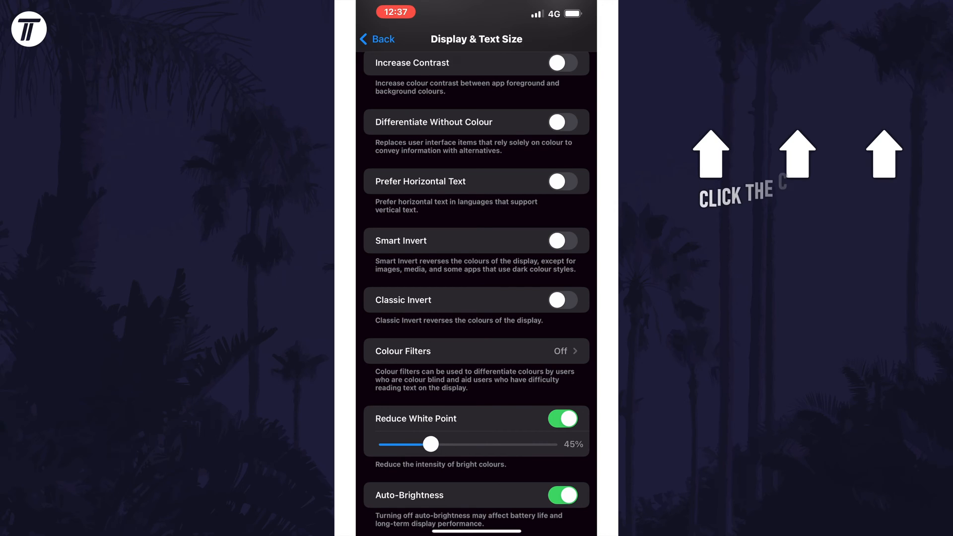
drag(427, 444, 503, 445)
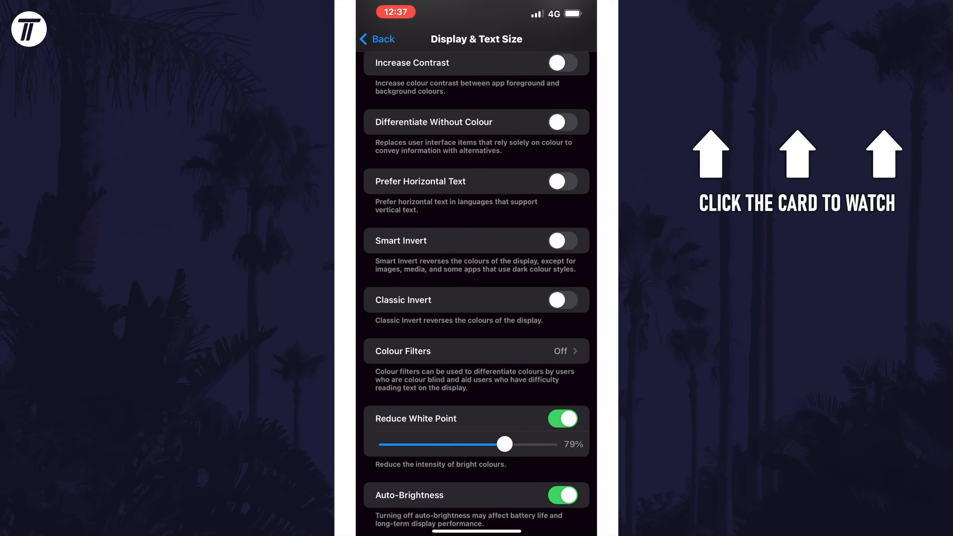
drag(504, 444, 543, 445)
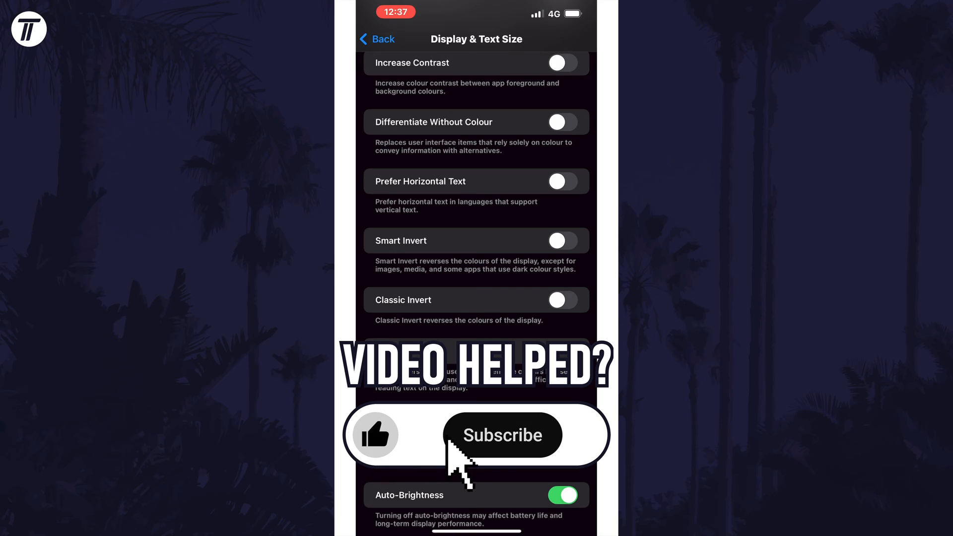
- Push the Reduce White Point intensity slider from 79% to 100%
click(502, 435)
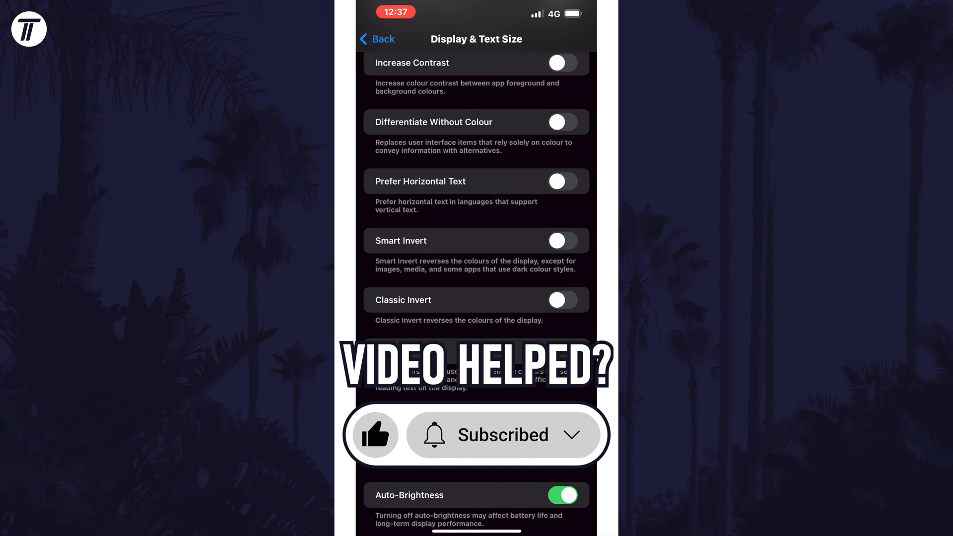
scroll(down, 3)
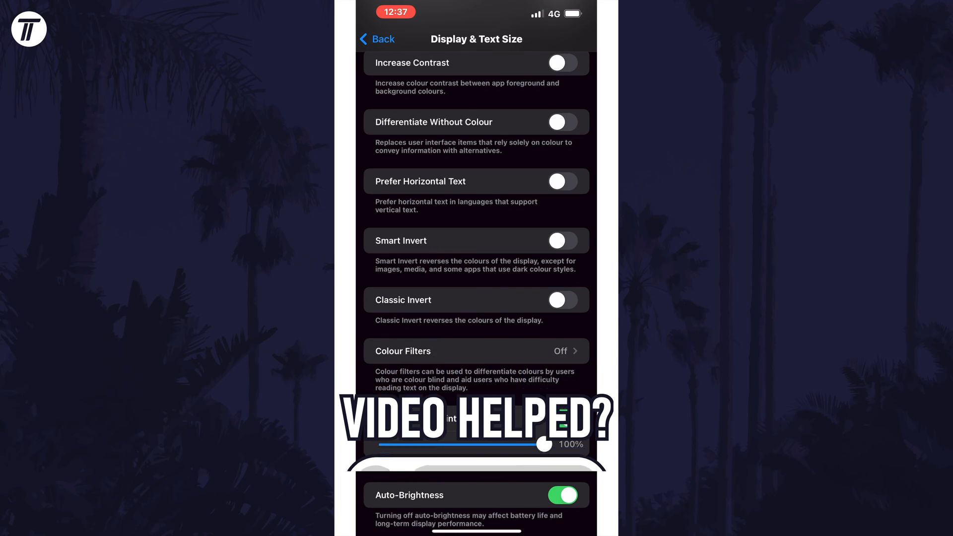